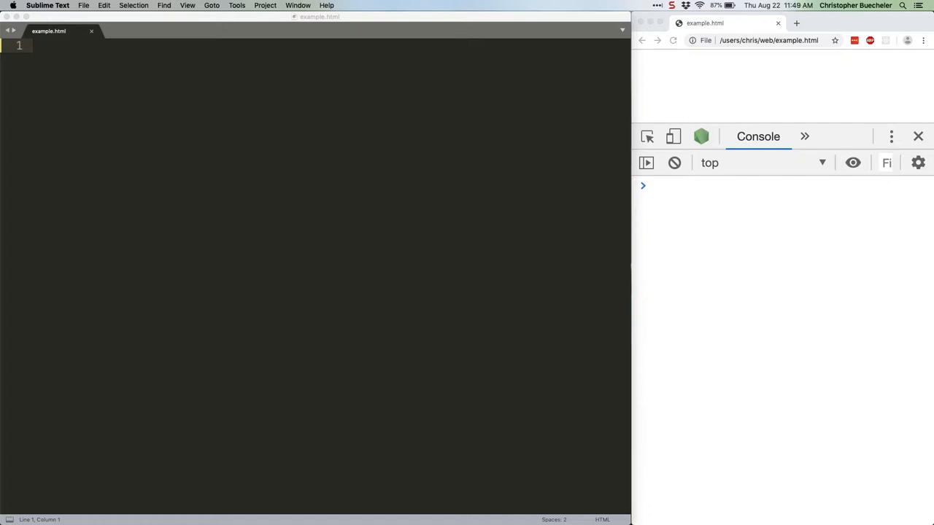
Step: Type the HTML skeleton titled 'Click Test' with a 'Click Me' button (id btnClick) inside a div
type("<html>")
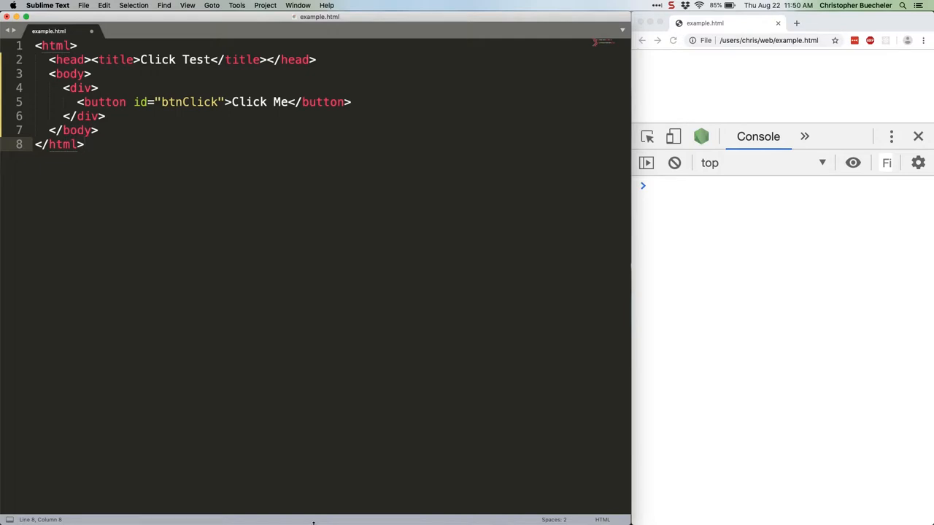
Step: Add a DOMContentLoaded script logging 'button clicked!' on #btnClick clicks and 'body clicked' on body clicks
key("enter")
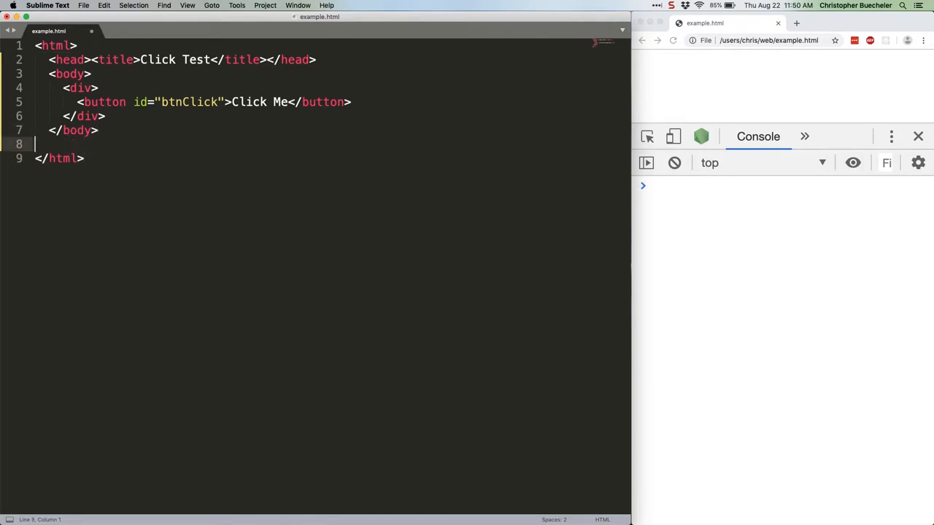
type("document.addEventListener('DOMContentLoaded', () => {")
type("document.getElementById('bt")
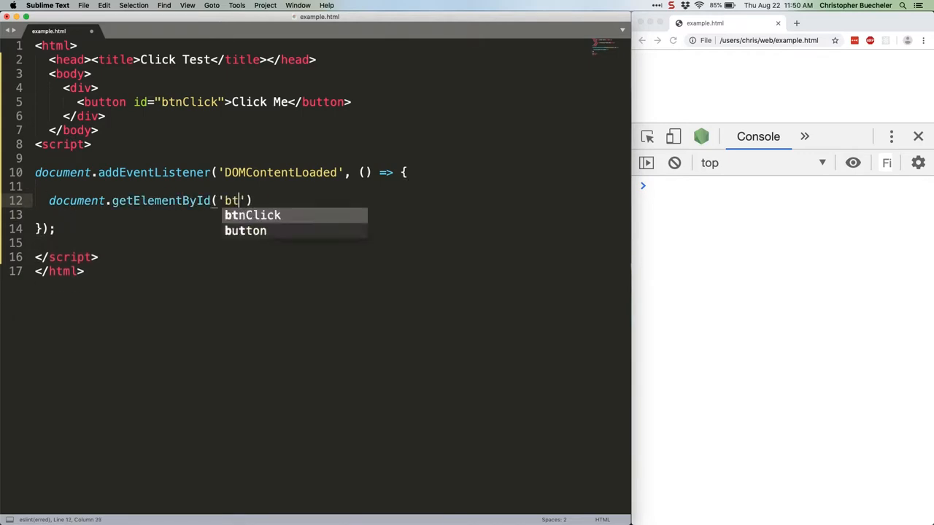
type("nClick').addEventListener('click', () => {")
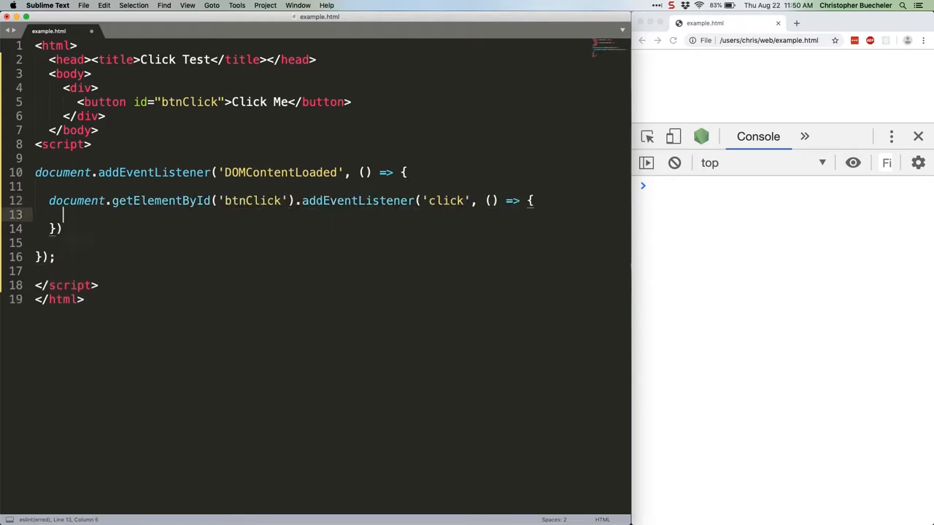
type("console.log('button clicked!')")
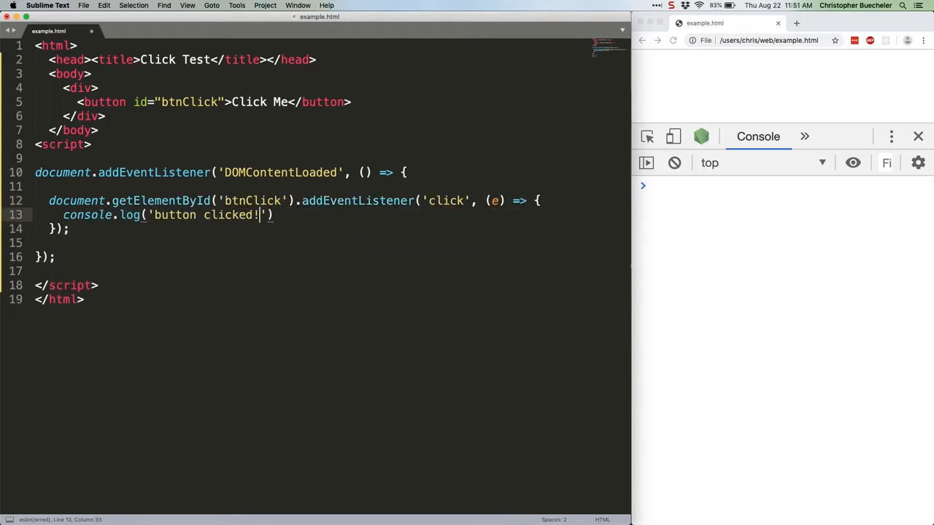
type("document.getElementsByTagName('body')[0].addEventListener('click', (e) => {")
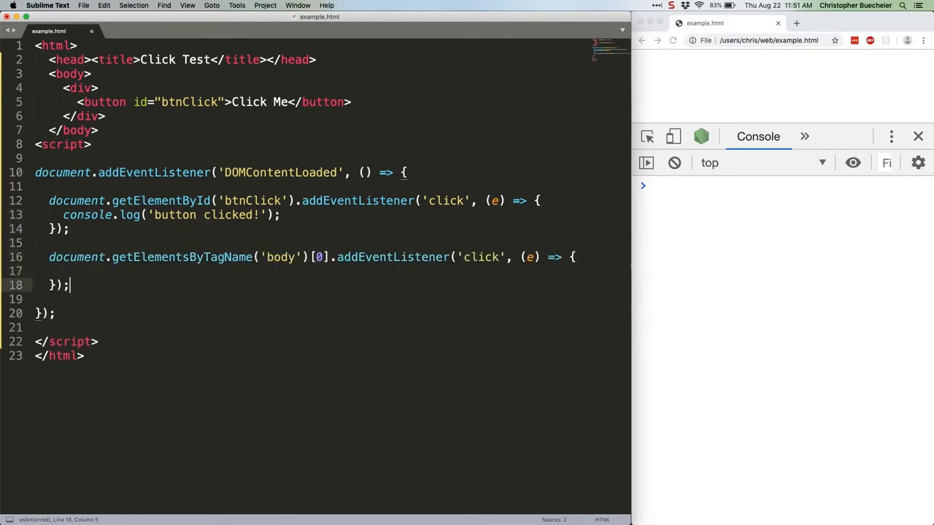
type("console.log('body clicked');")
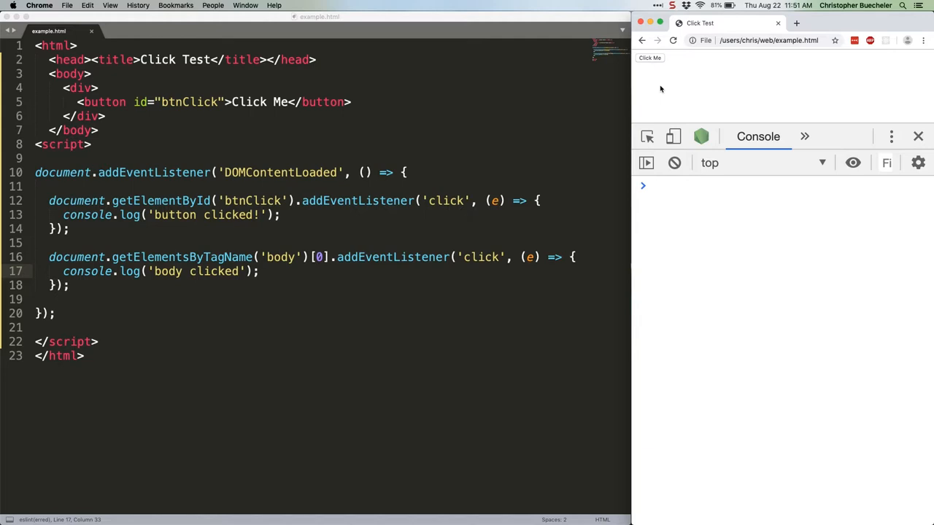
mouse_move(514, 150)
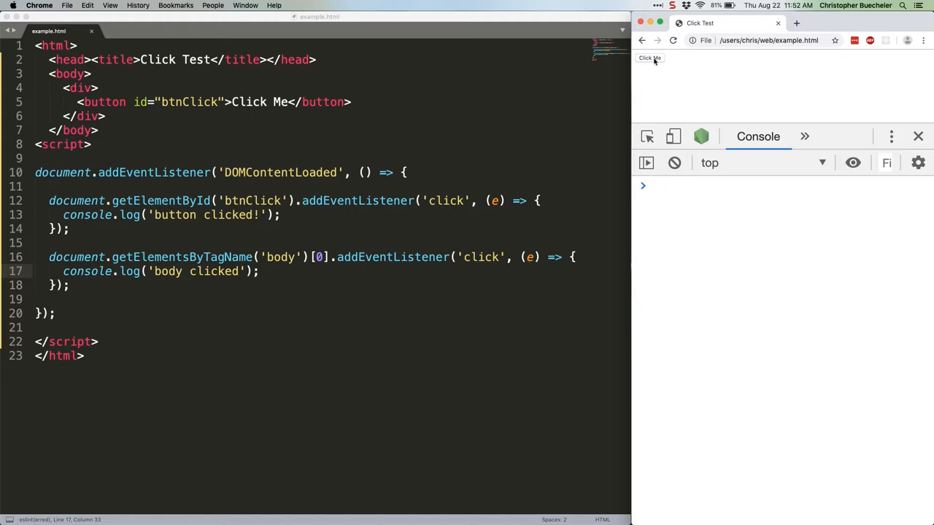
Step: Click 'Click Me' in Chrome to log 'button clicked!' then 'body clicked' in the console
left_click(649, 58)
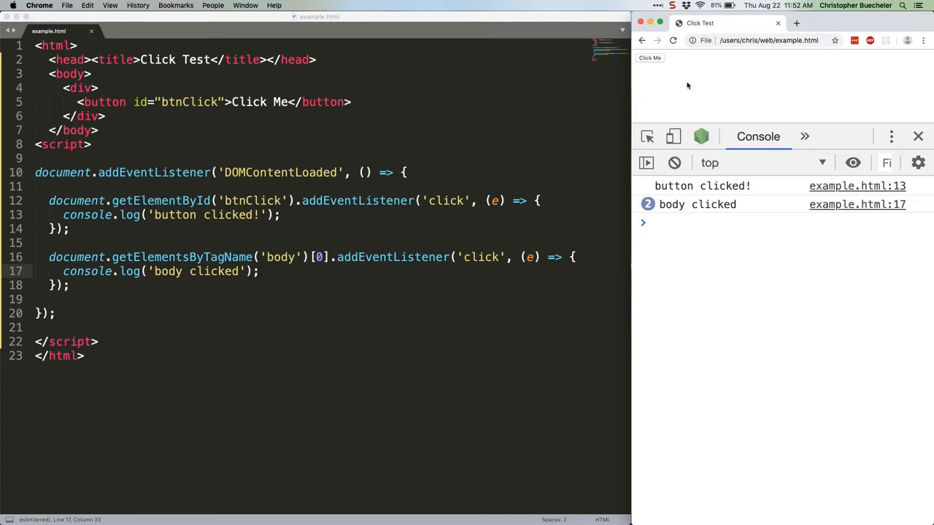
mouse_move(610, 433)
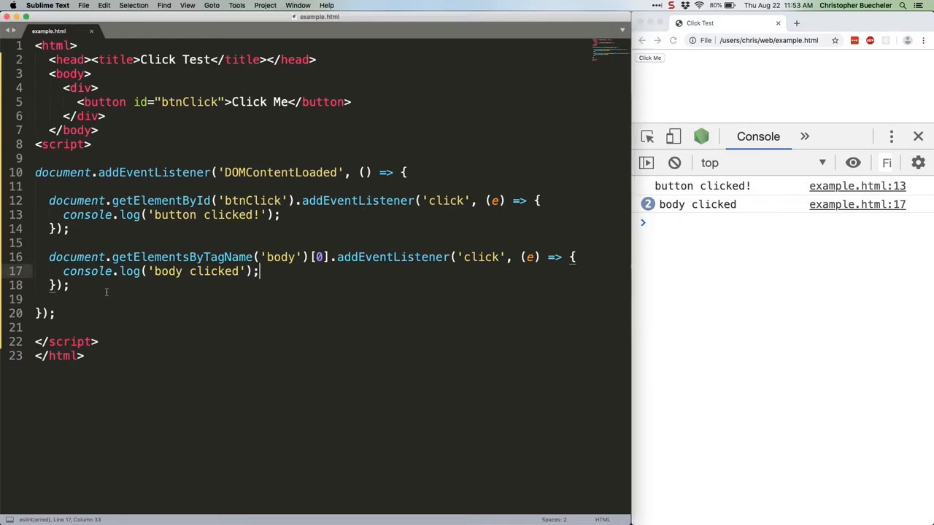
Step: Pass true as the third argument of the body click listener to enable capture
type("html, body, div, button")
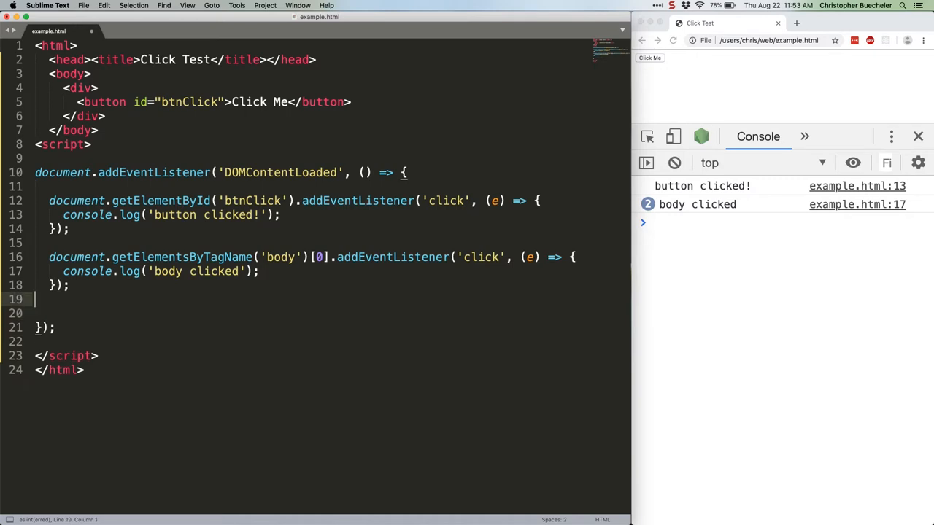
type("t")
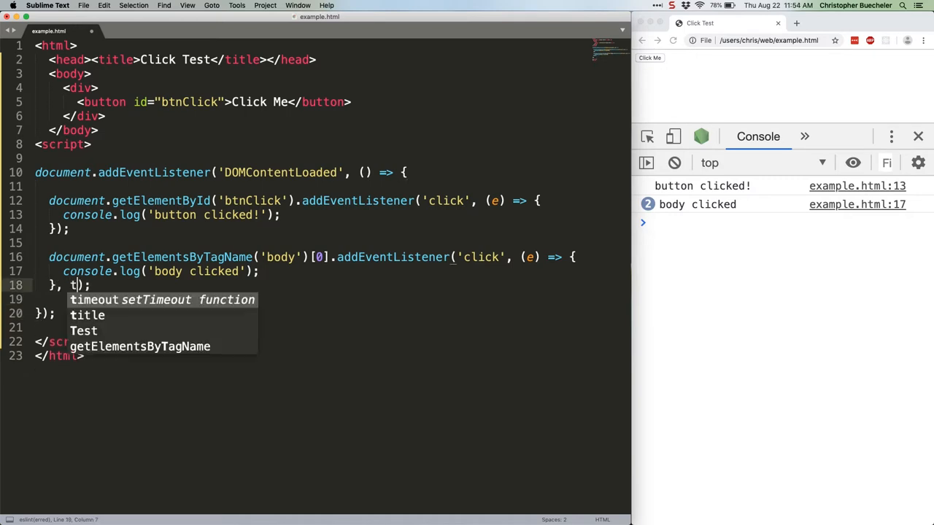
type("rue")
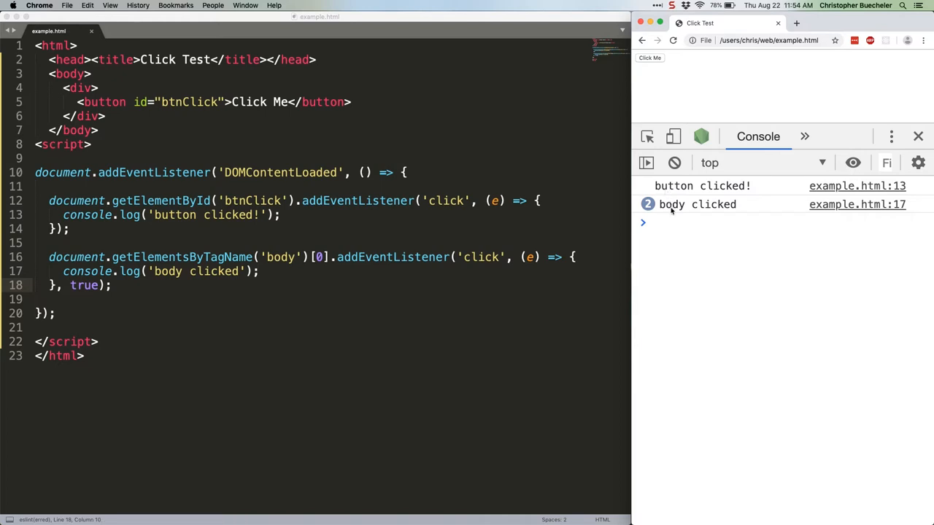
Step: Clear the console and click 'Click Me' again, then add console.log(e); to the body listener
left_click(673, 163)
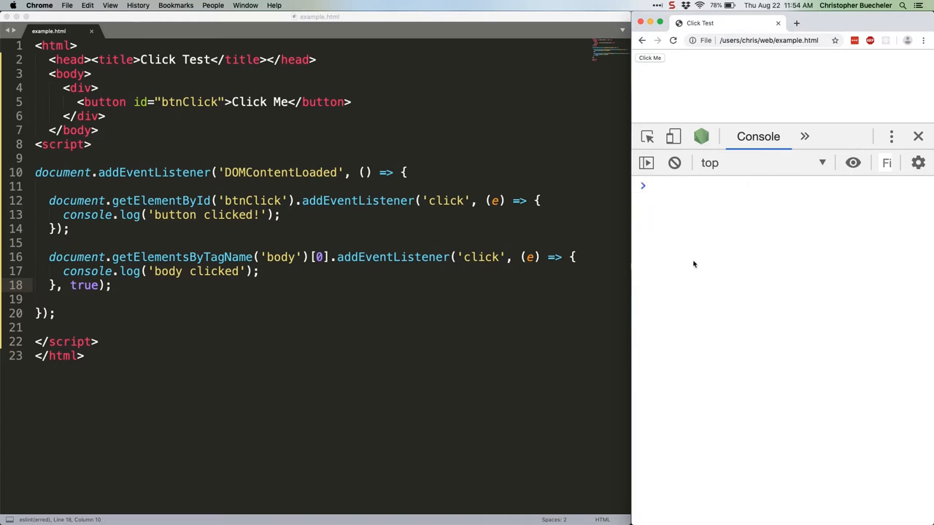
left_click(648, 58)
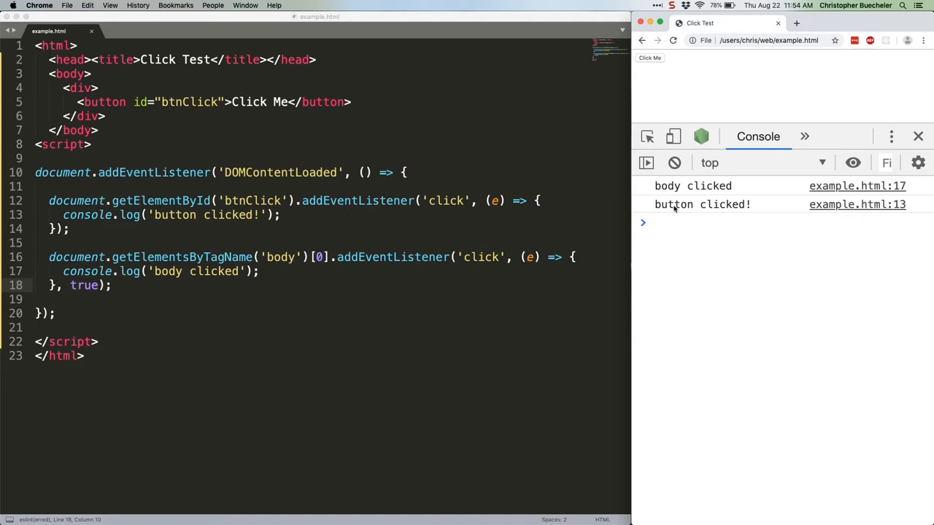
mouse_move(535, 283)
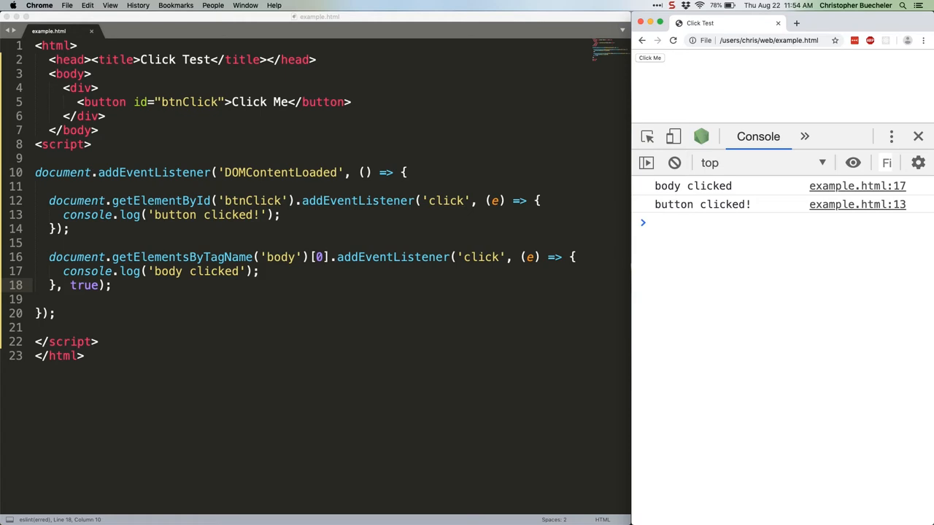
mouse_move(232, 270)
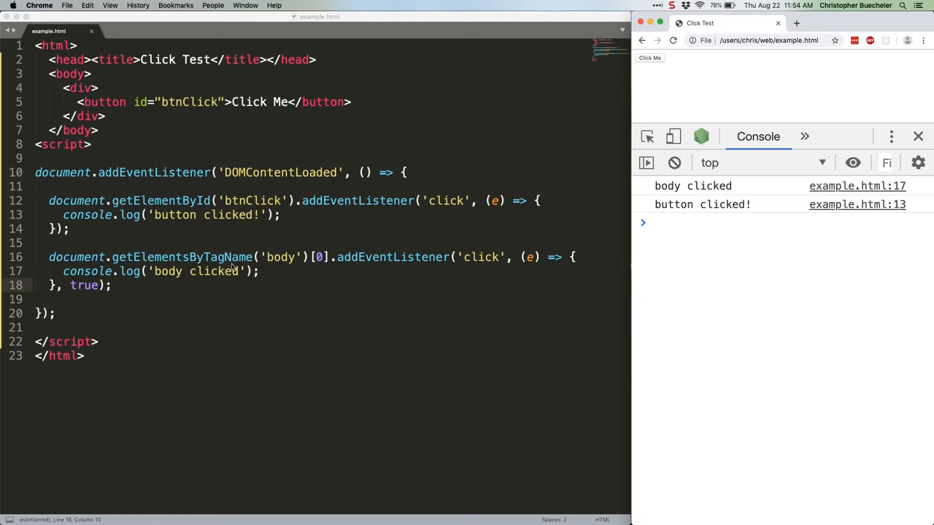
type("console.log")
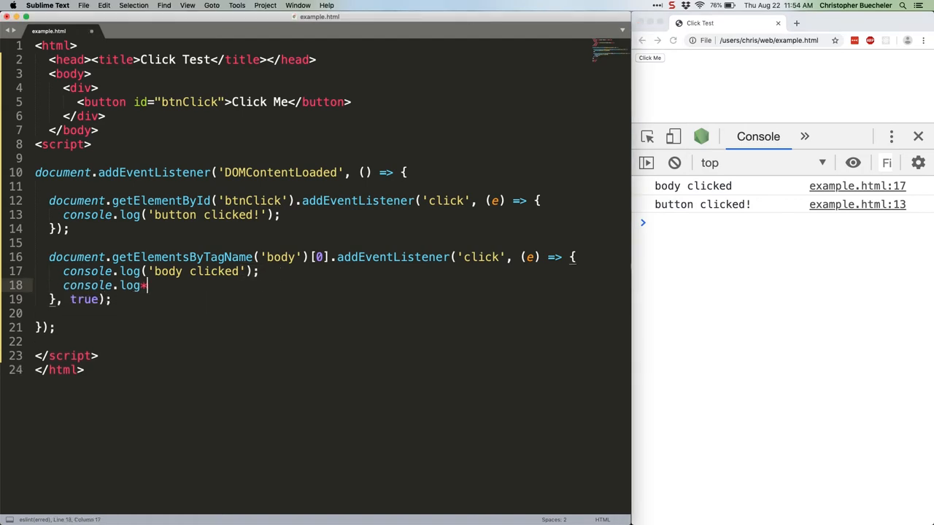
type("(e);")
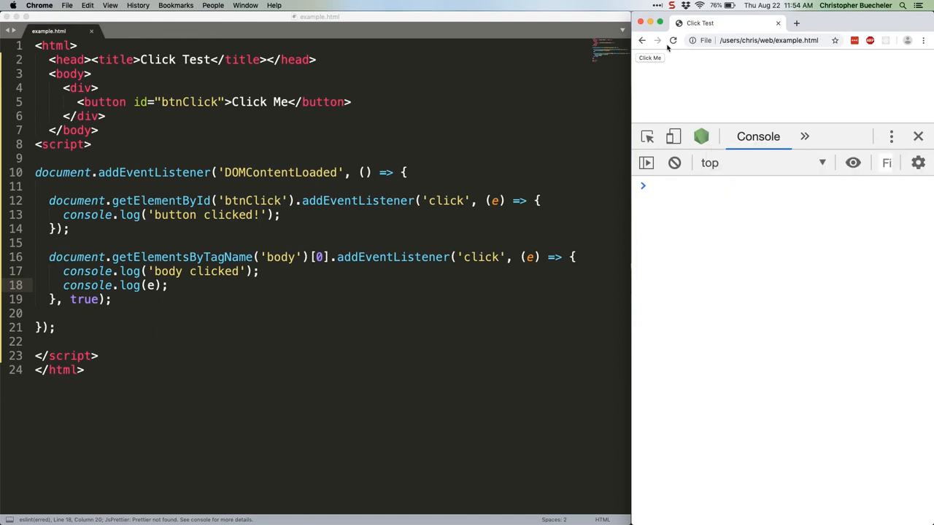
Step: Click 'Click Me', then expand the logged MouseEvent and scroll through its properties
left_click(648, 58)
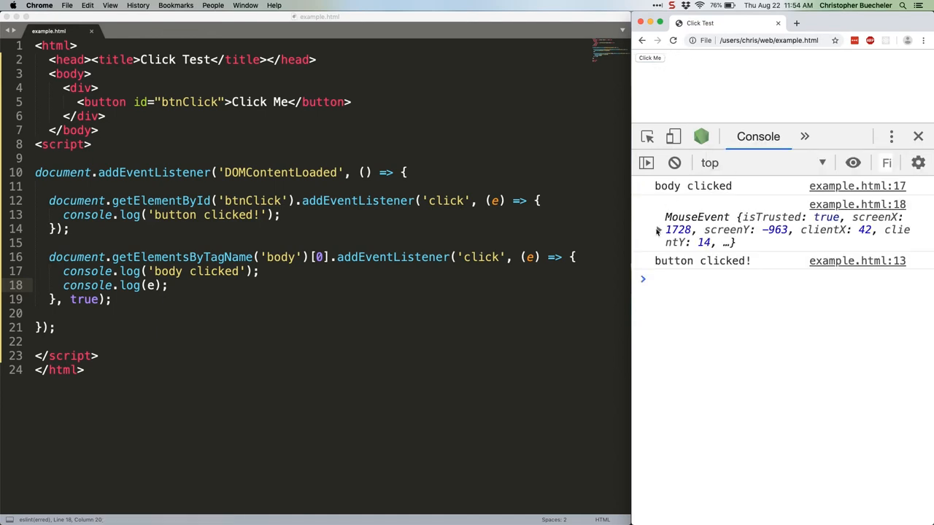
left_click(656, 230)
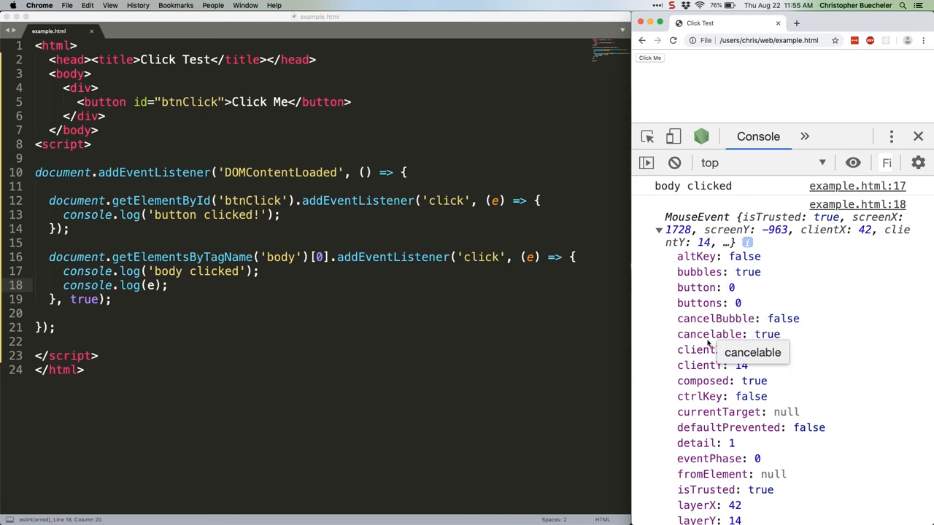
scroll("down", 3)
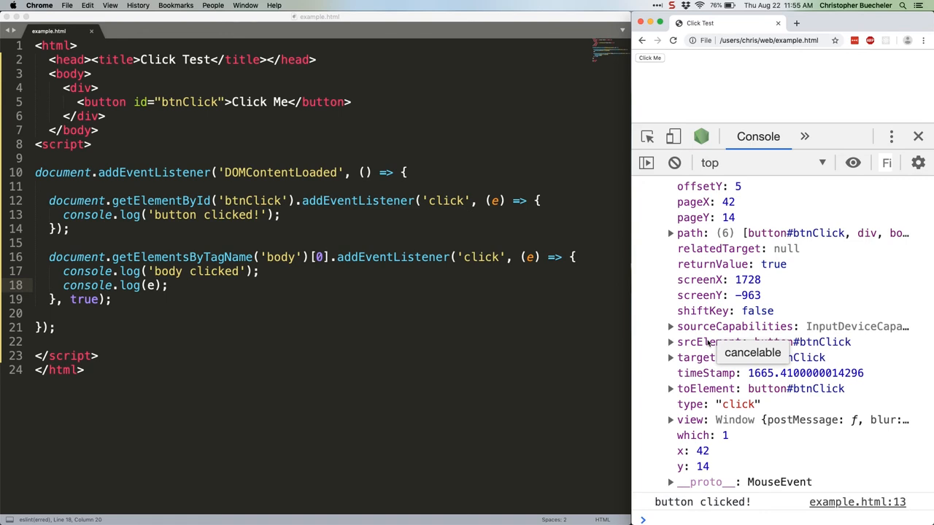
scroll("down", 3)
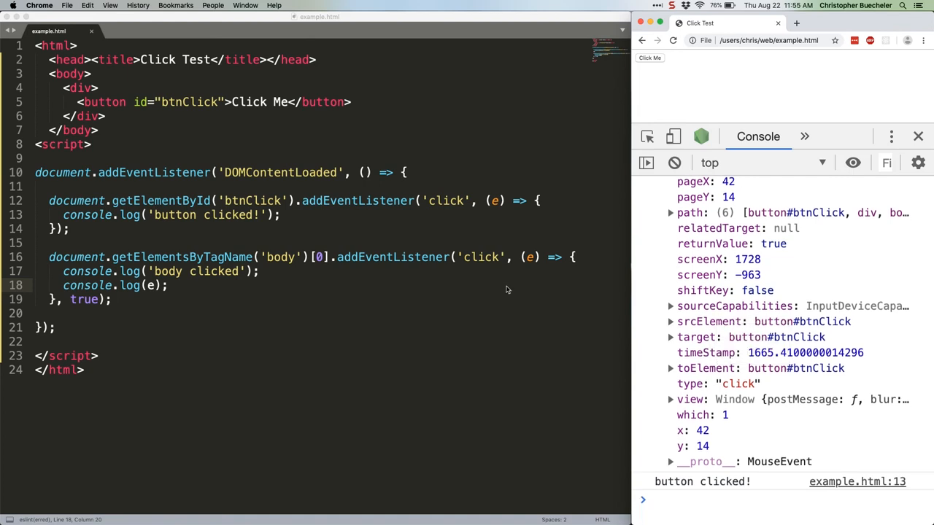